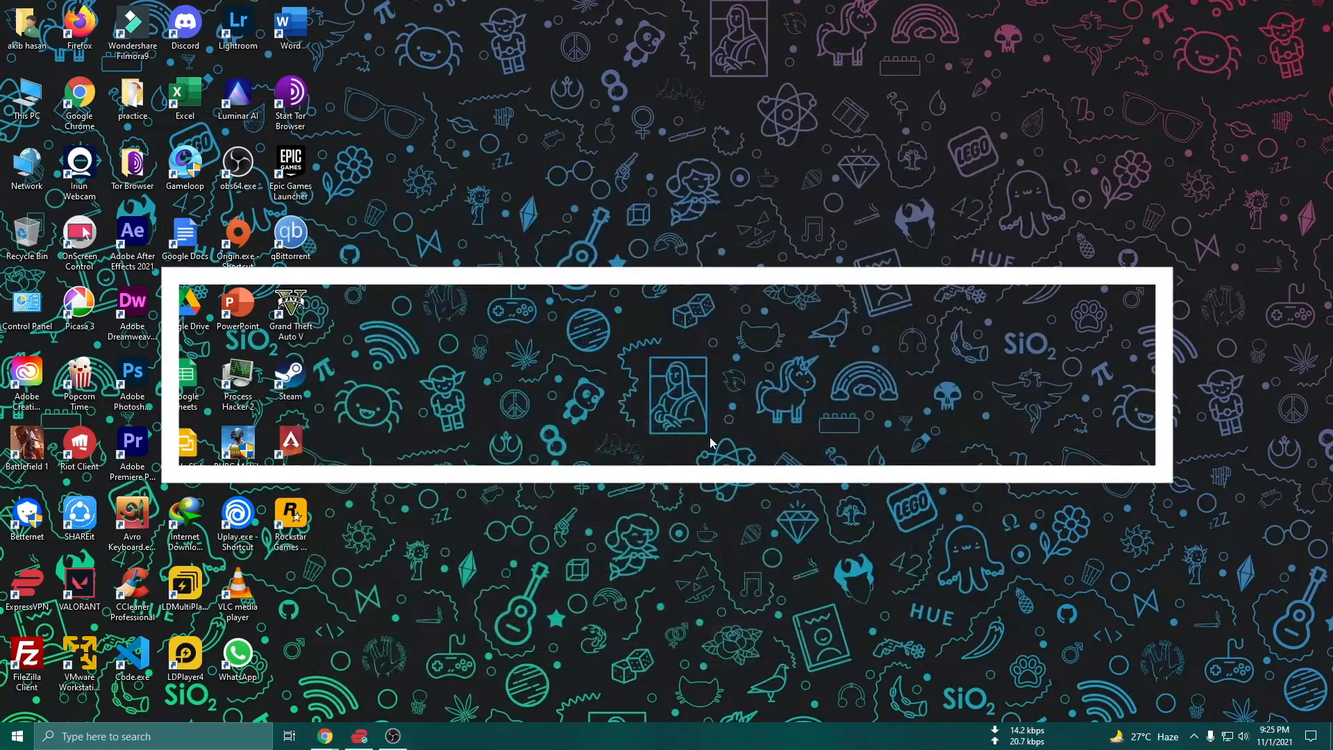
{"action": "mouse_move", "coordinate": [532, 522]}
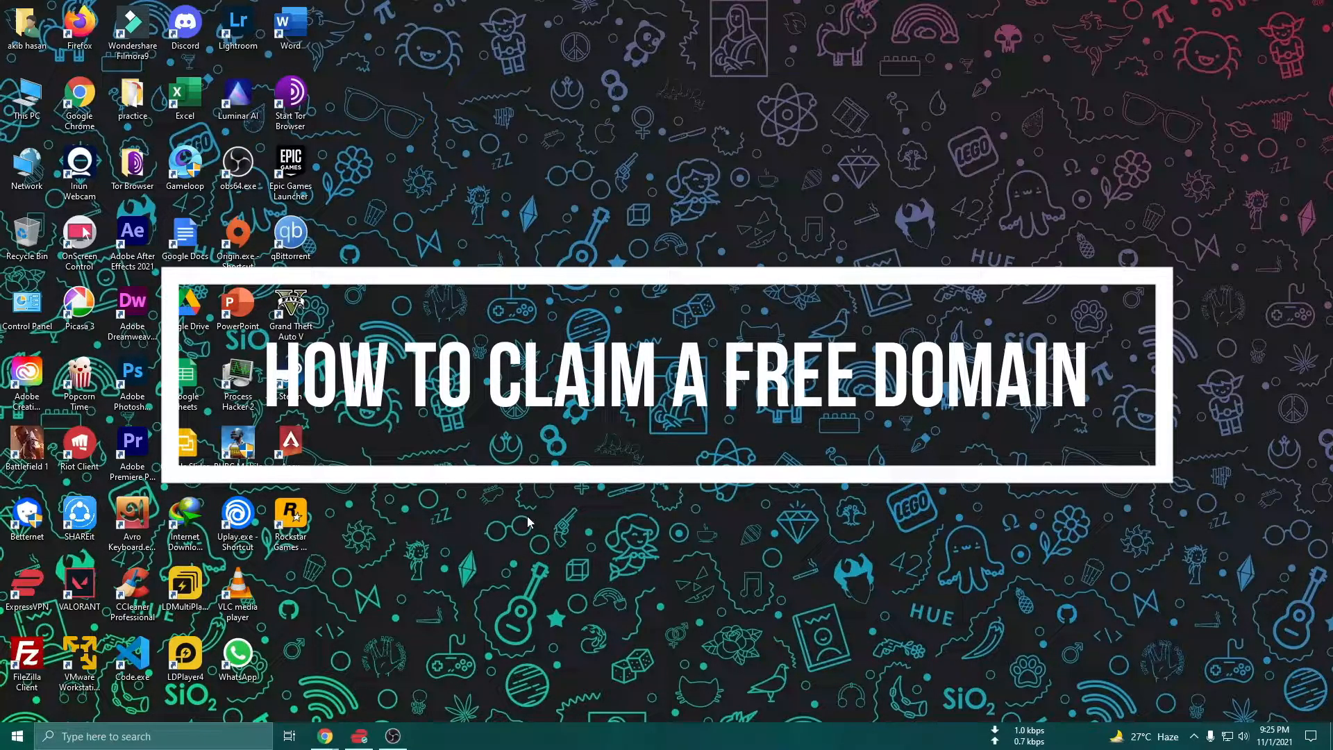
{"action": "mouse_move", "coordinate": [325, 736]}
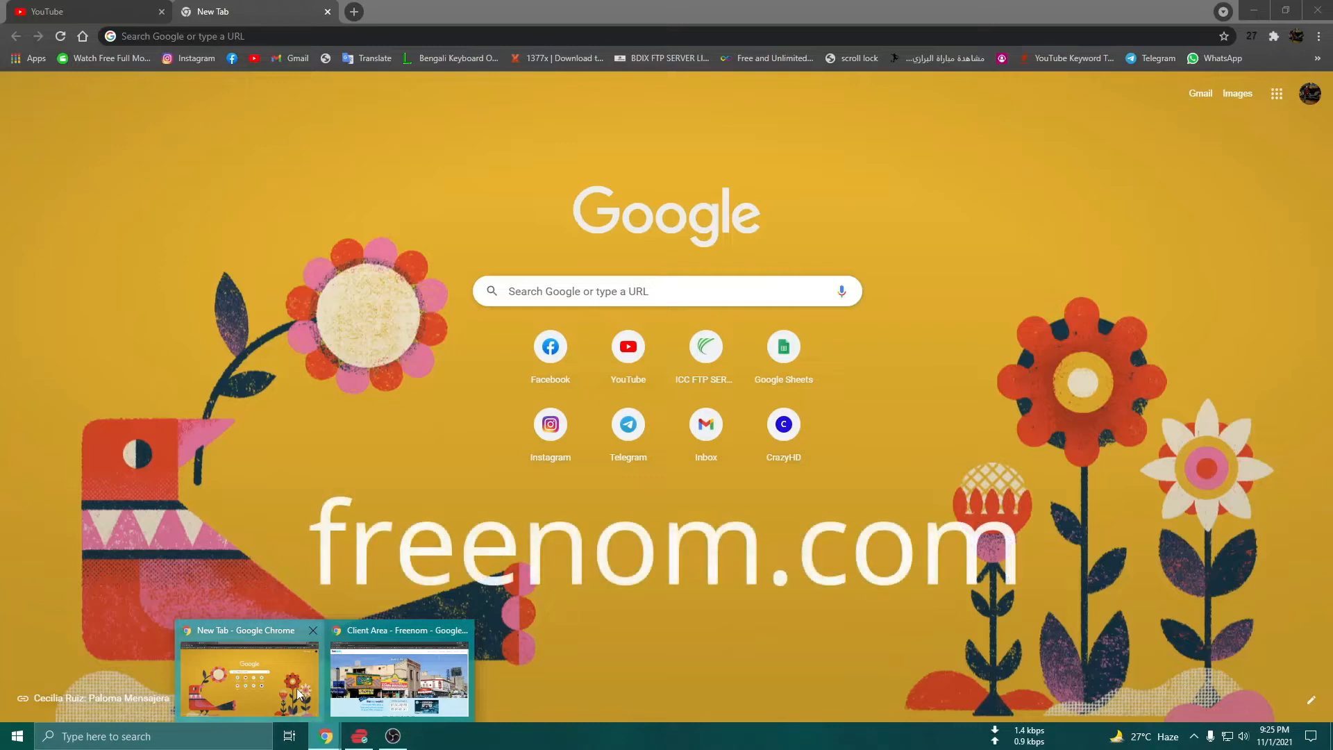
{"action": "mouse_move", "coordinate": [429, 660]}
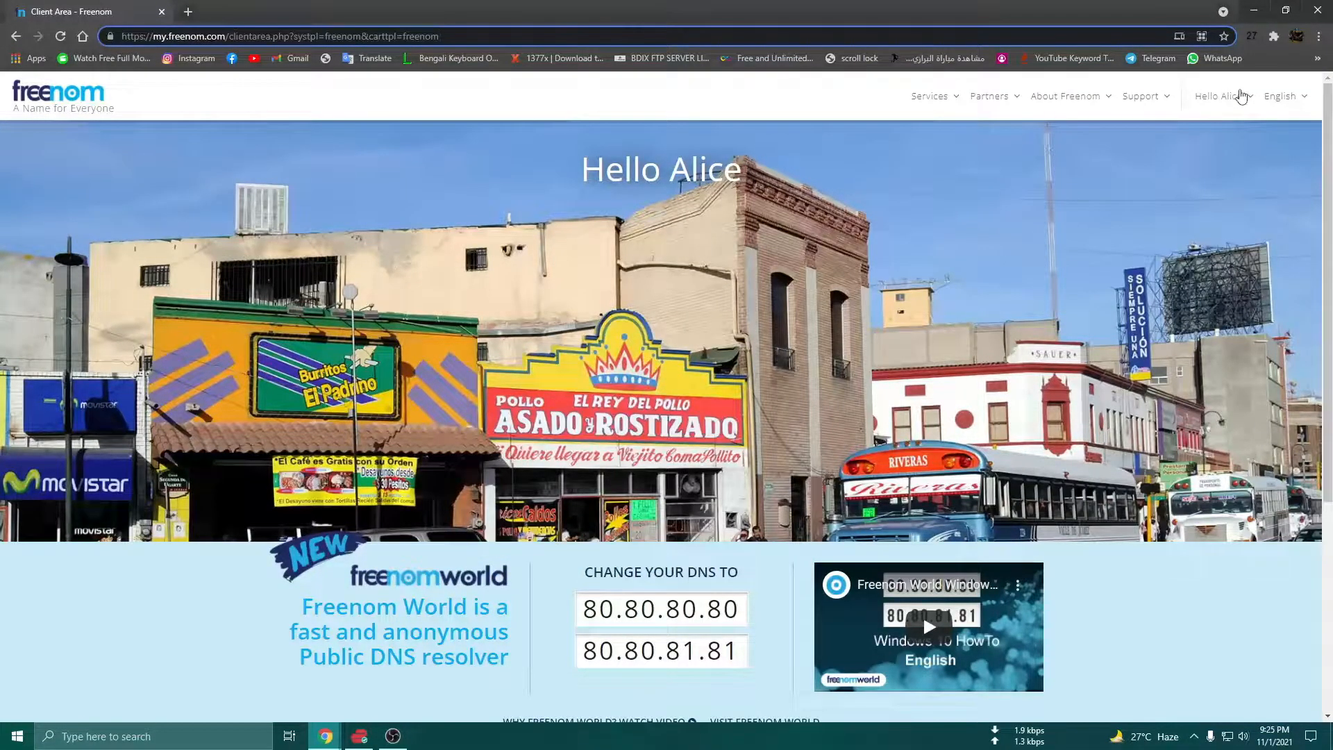
View the My Domains list of registered domains, then go back to the client area home
{"action": "left_click", "coordinate": [1220, 95]}
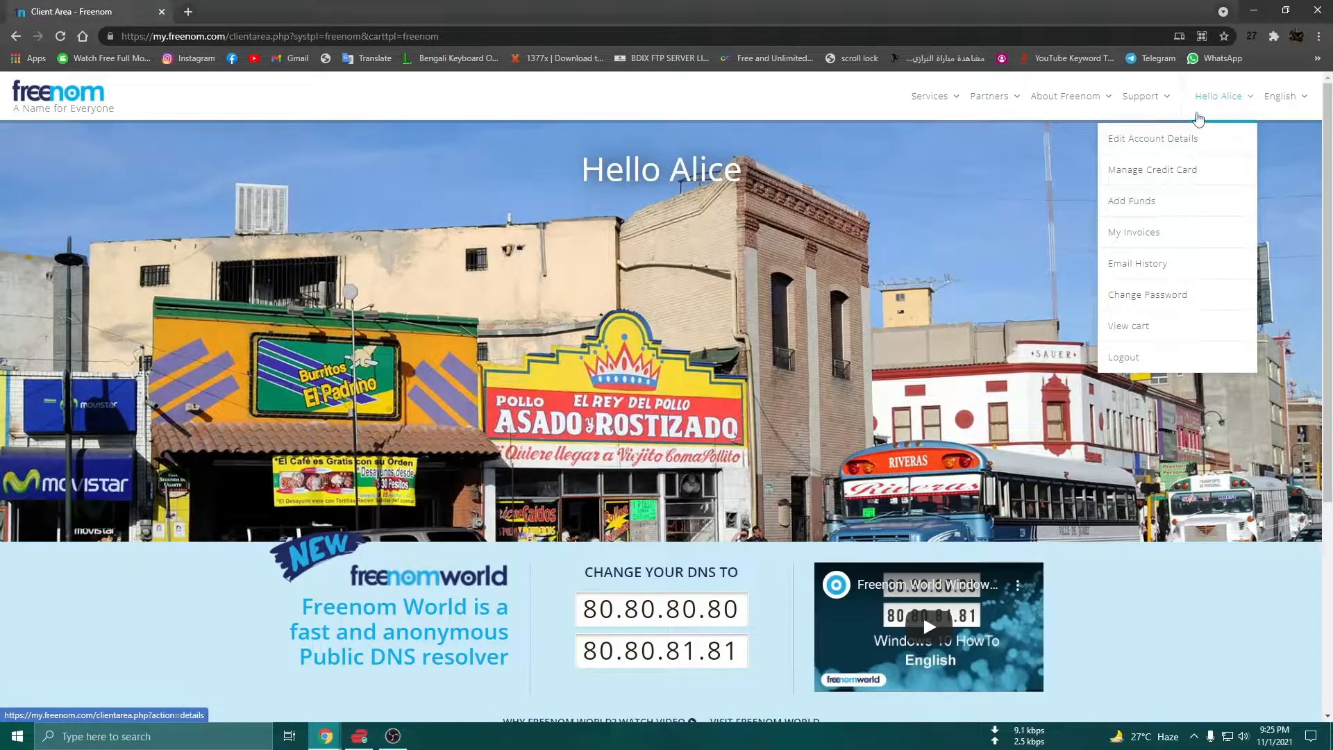
{"action": "mouse_move", "coordinate": [854, 332]}
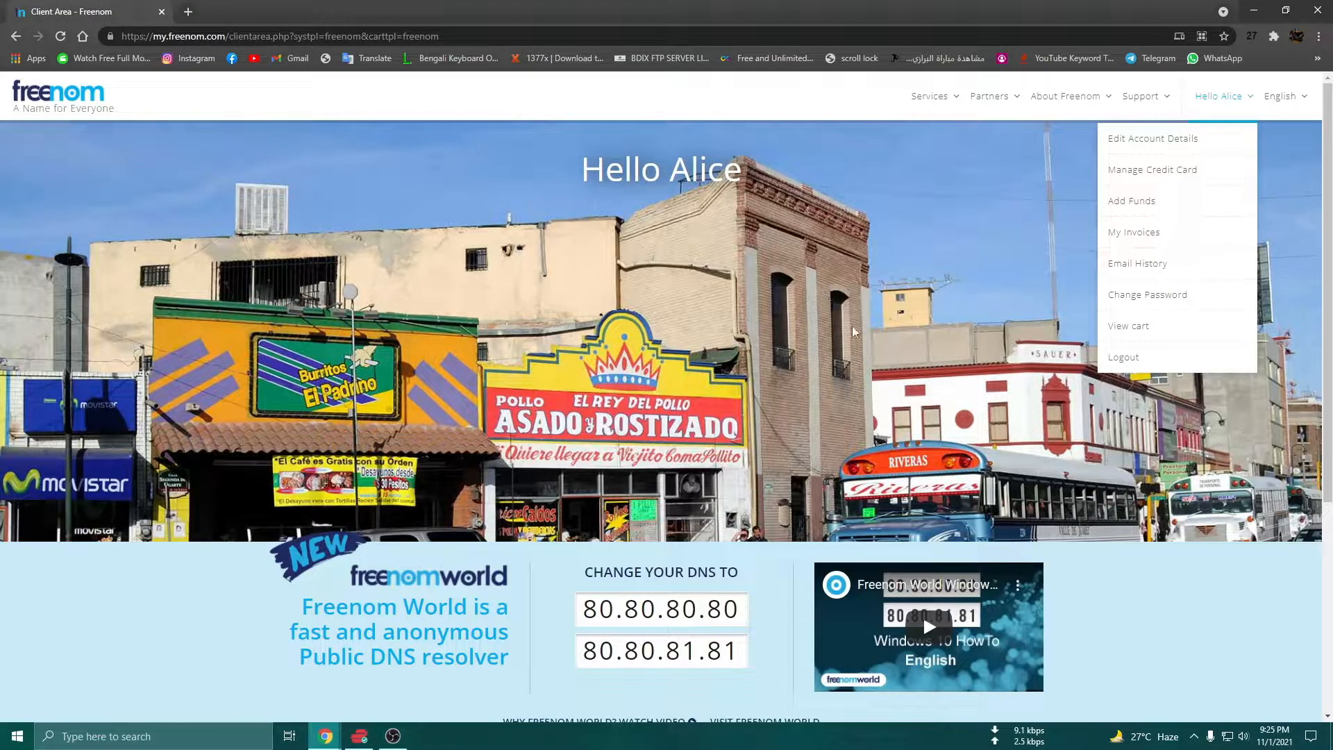
{"action": "left_click", "coordinate": [916, 303]}
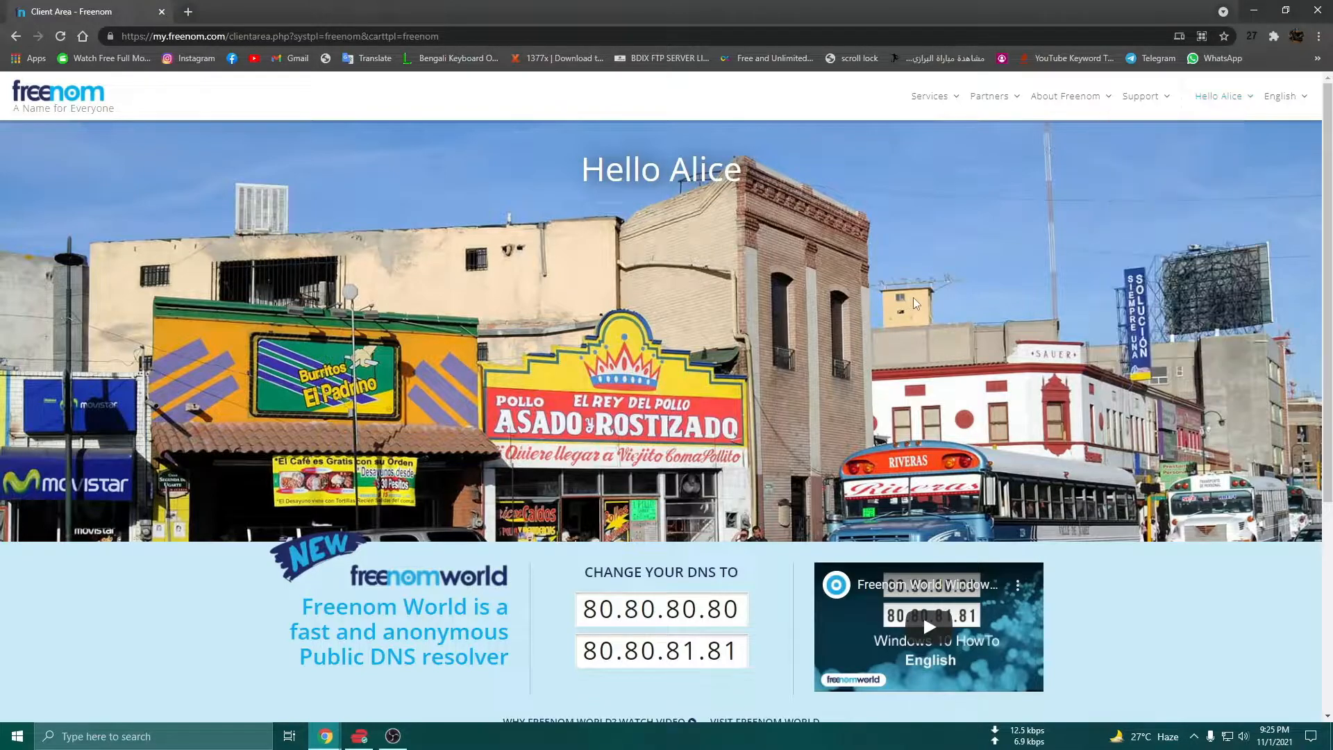
{"action": "mouse_move", "coordinate": [933, 104]}
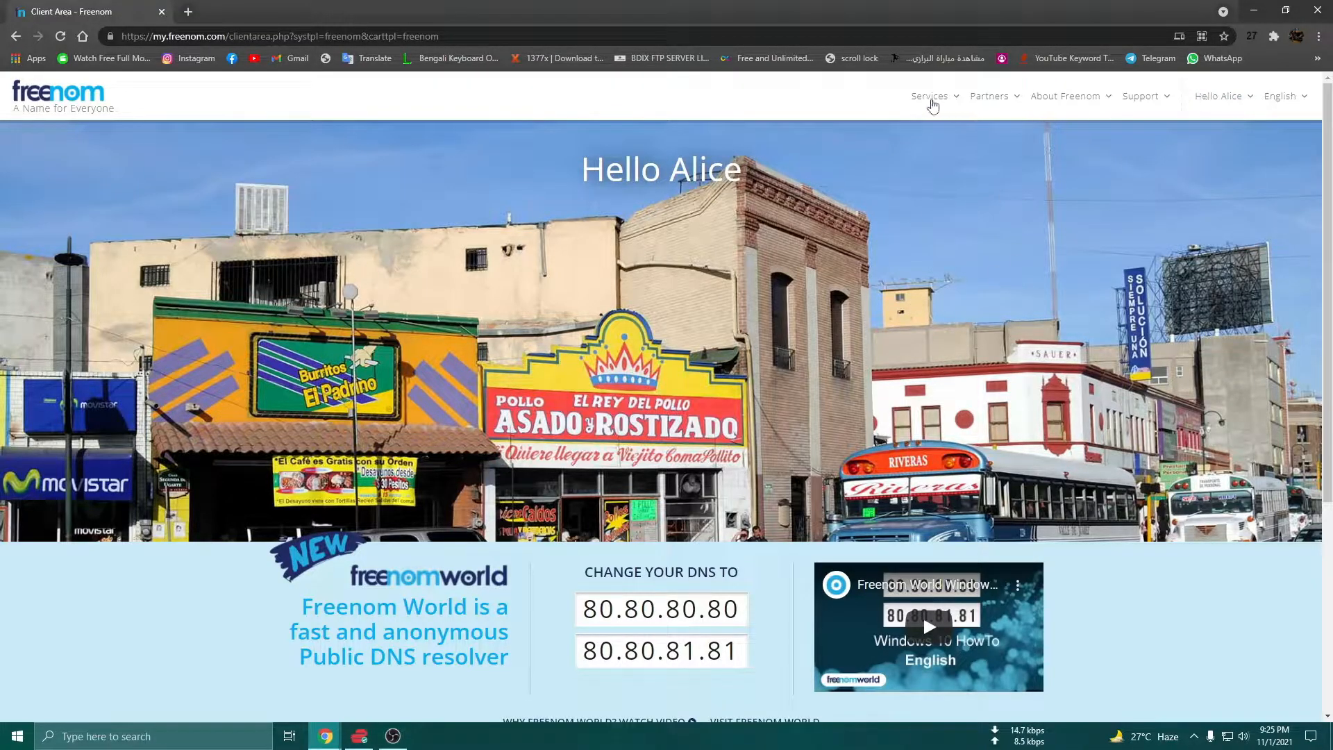
{"action": "left_click", "coordinate": [929, 96]}
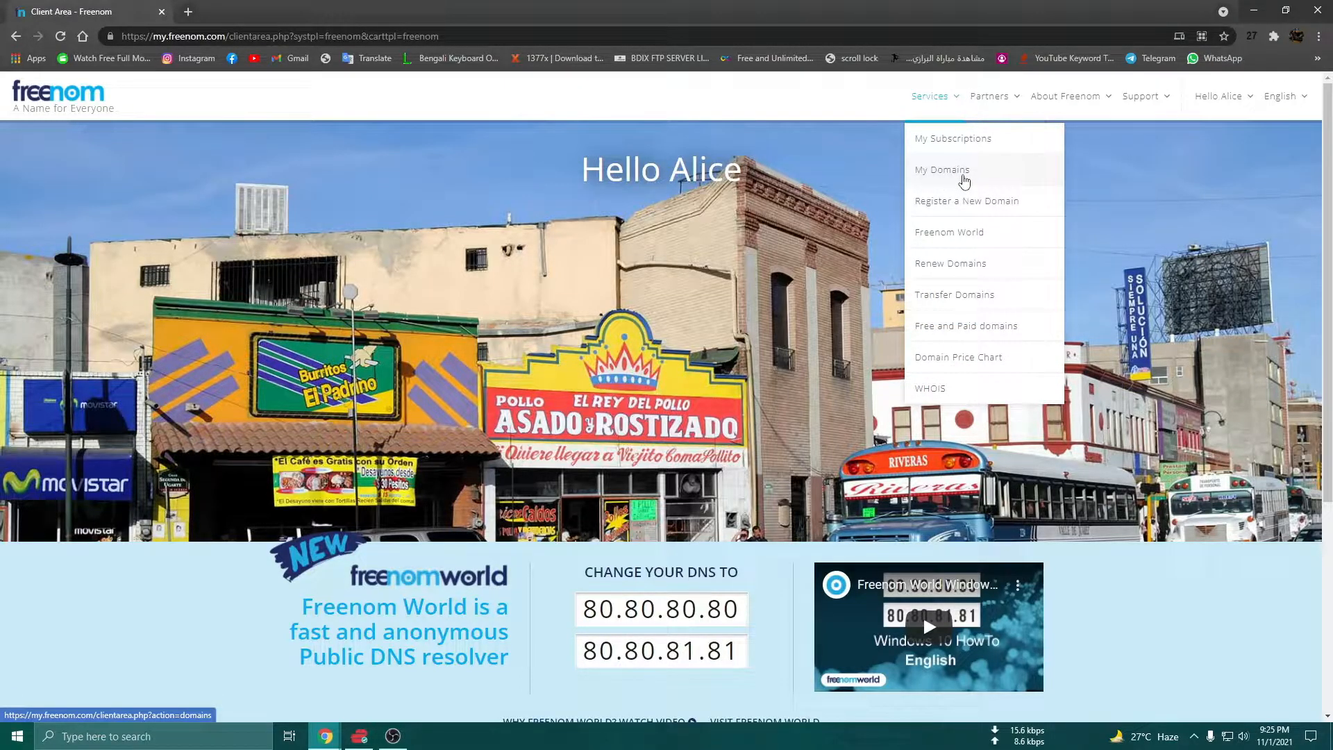
{"action": "left_click", "coordinate": [942, 170]}
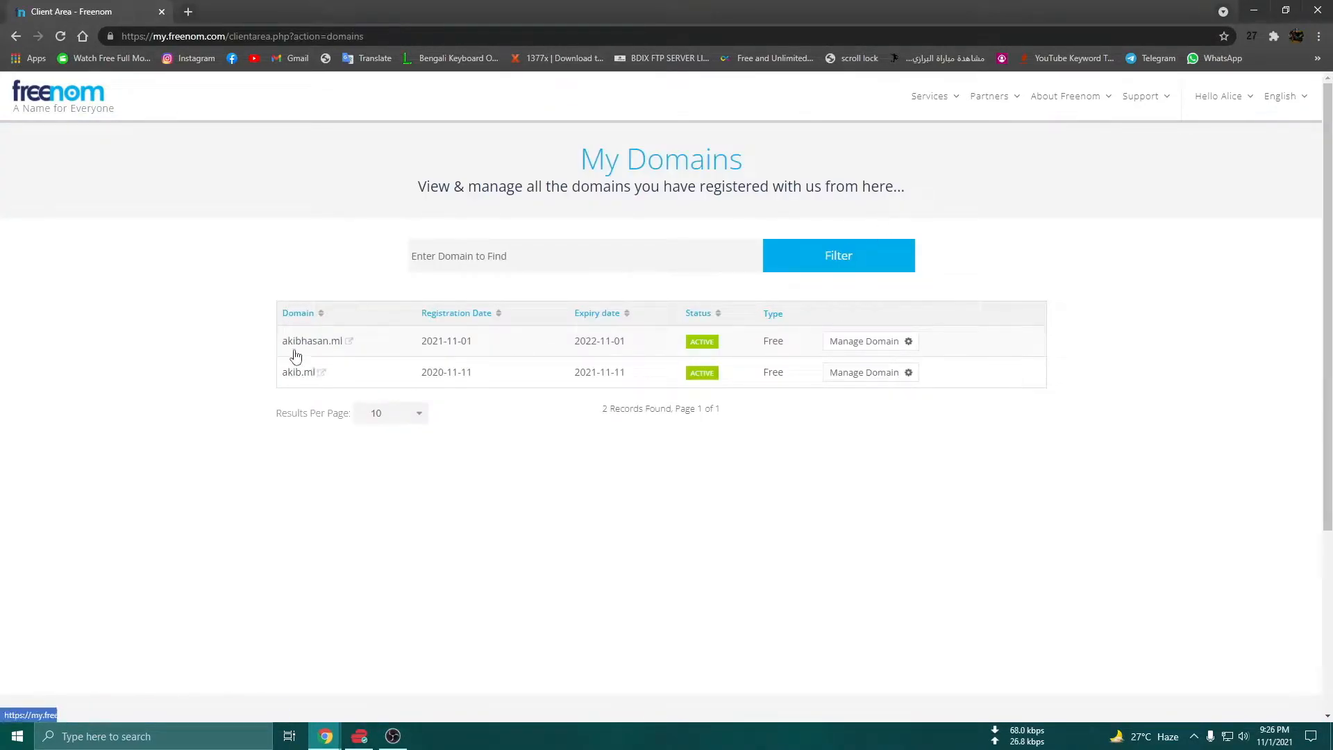
{"action": "left_click", "coordinate": [14, 35]}
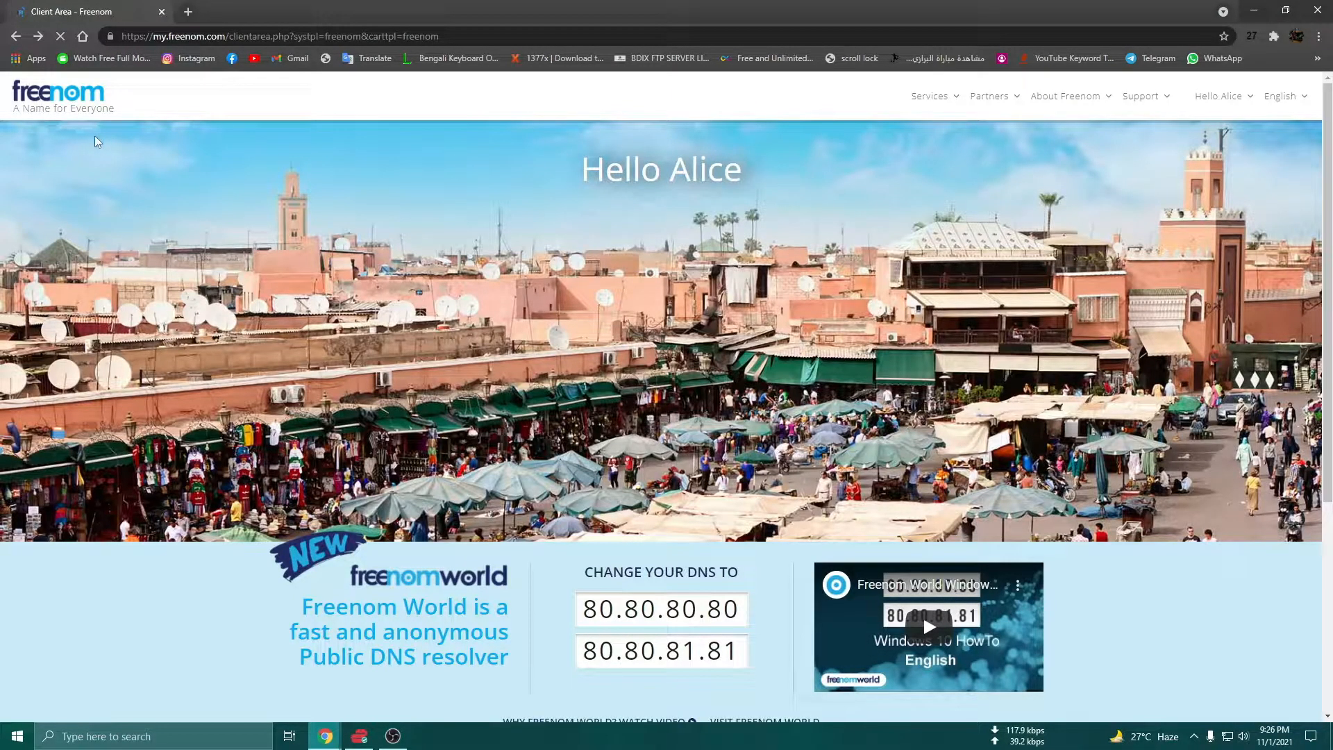
{"action": "mouse_move", "coordinate": [897, 27]}
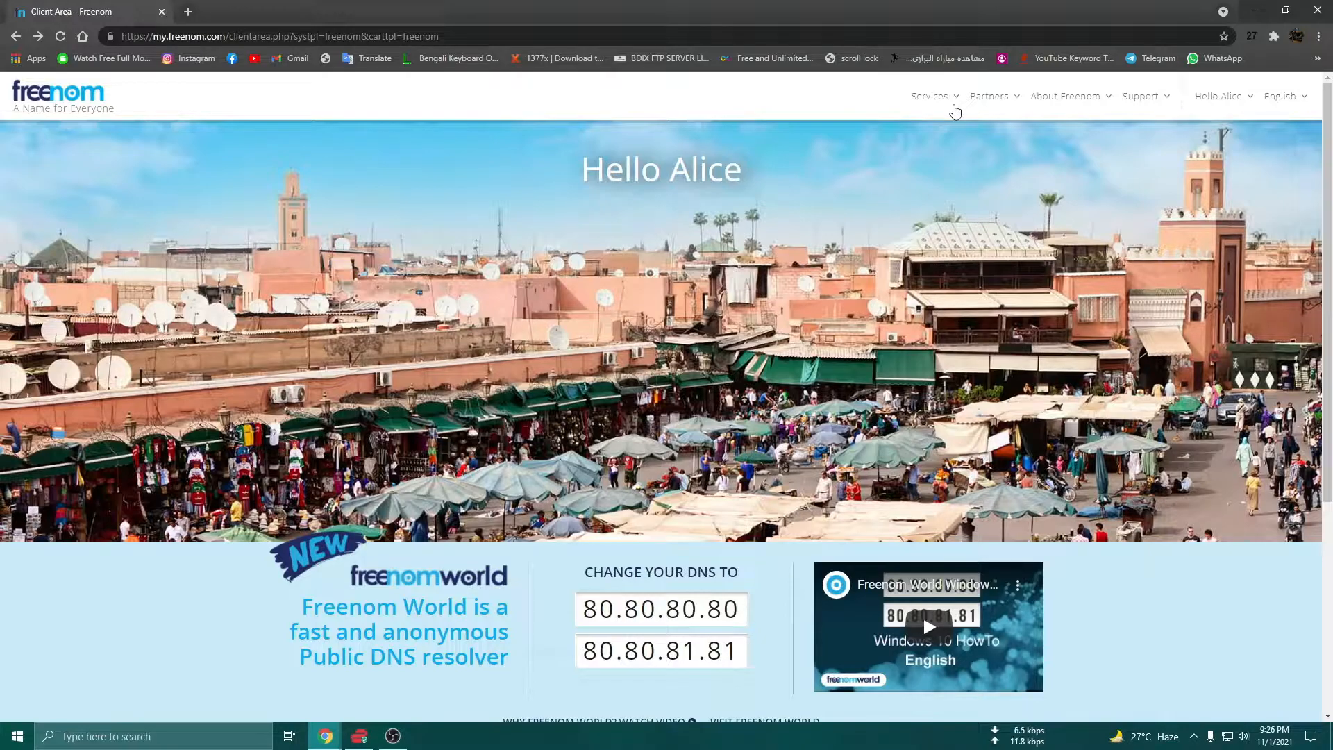
Go to Register a New Domain from the Services menu
{"action": "left_click", "coordinate": [929, 96]}
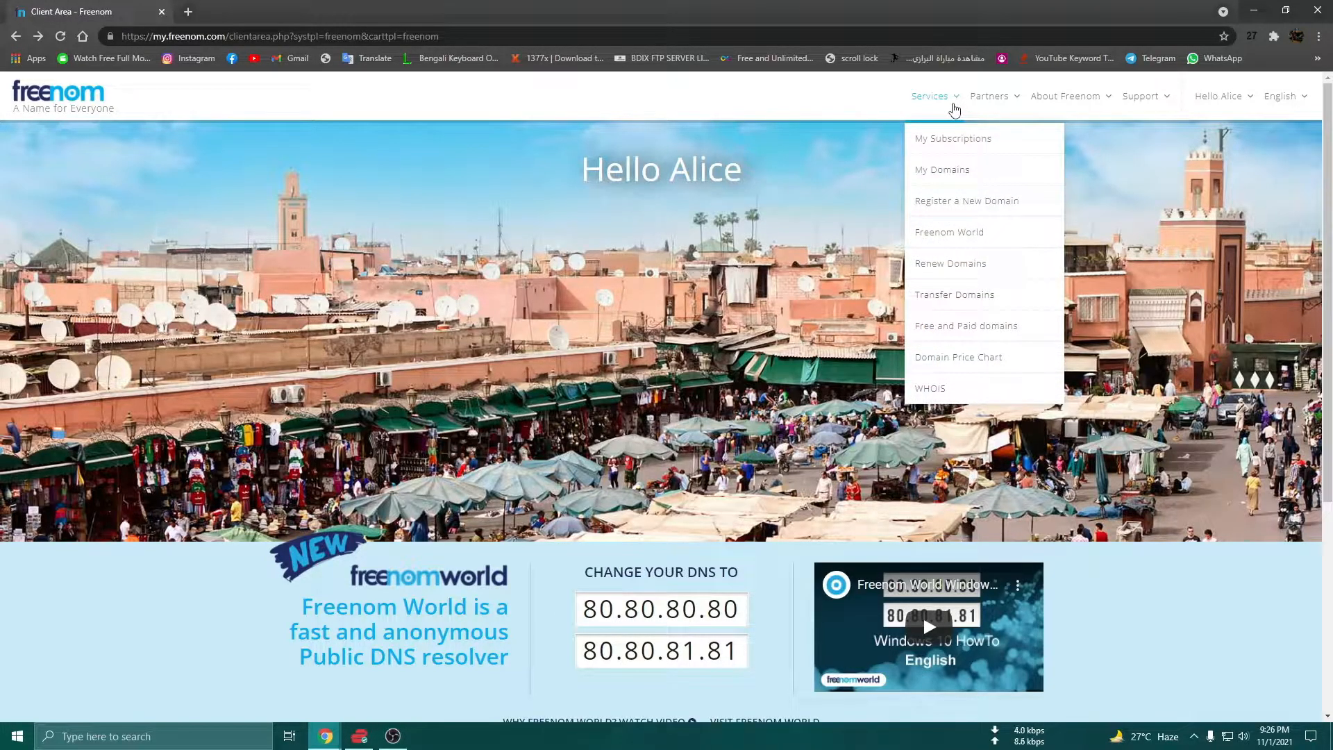
{"action": "mouse_move", "coordinate": [983, 206]}
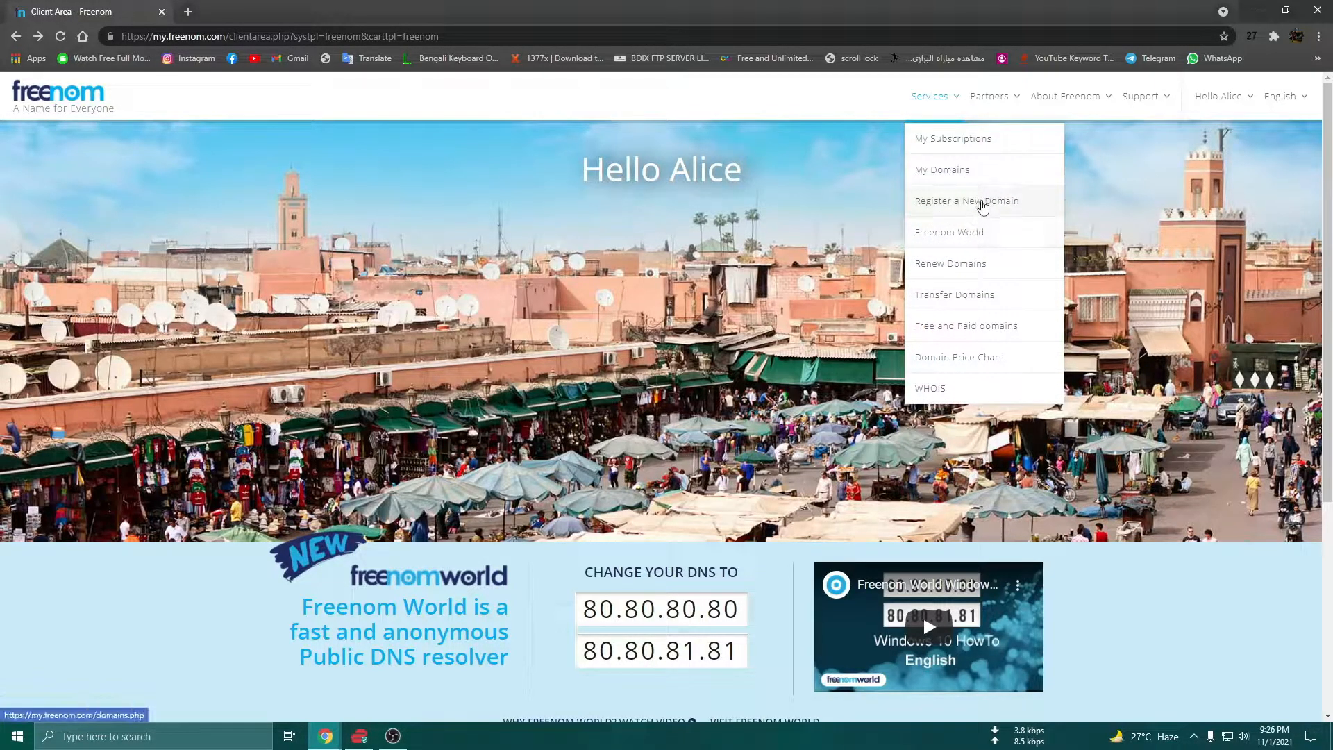
{"action": "left_click", "coordinate": [967, 200]}
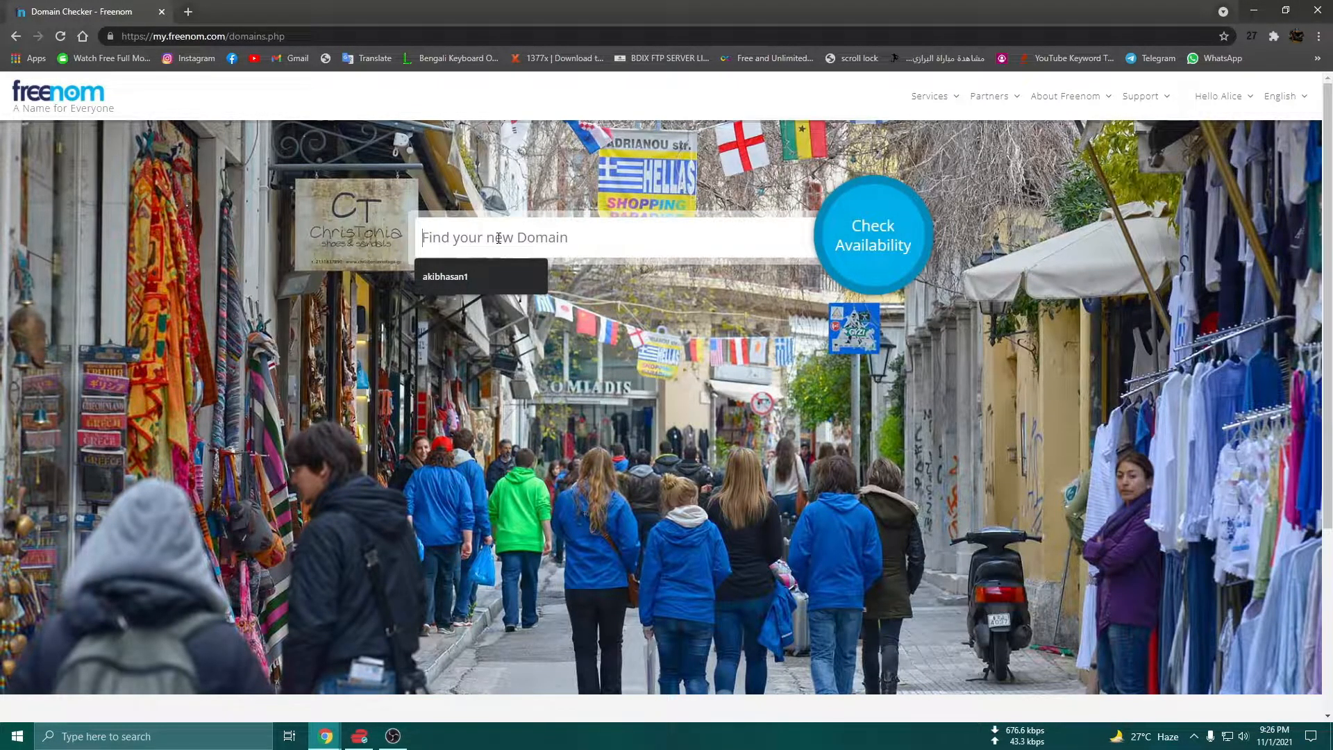
Check availability for aabbcc, listing free .tk, .ml, .ga, .cf, .gq and paid .com
{"action": "type", "text": "aabbcc"}
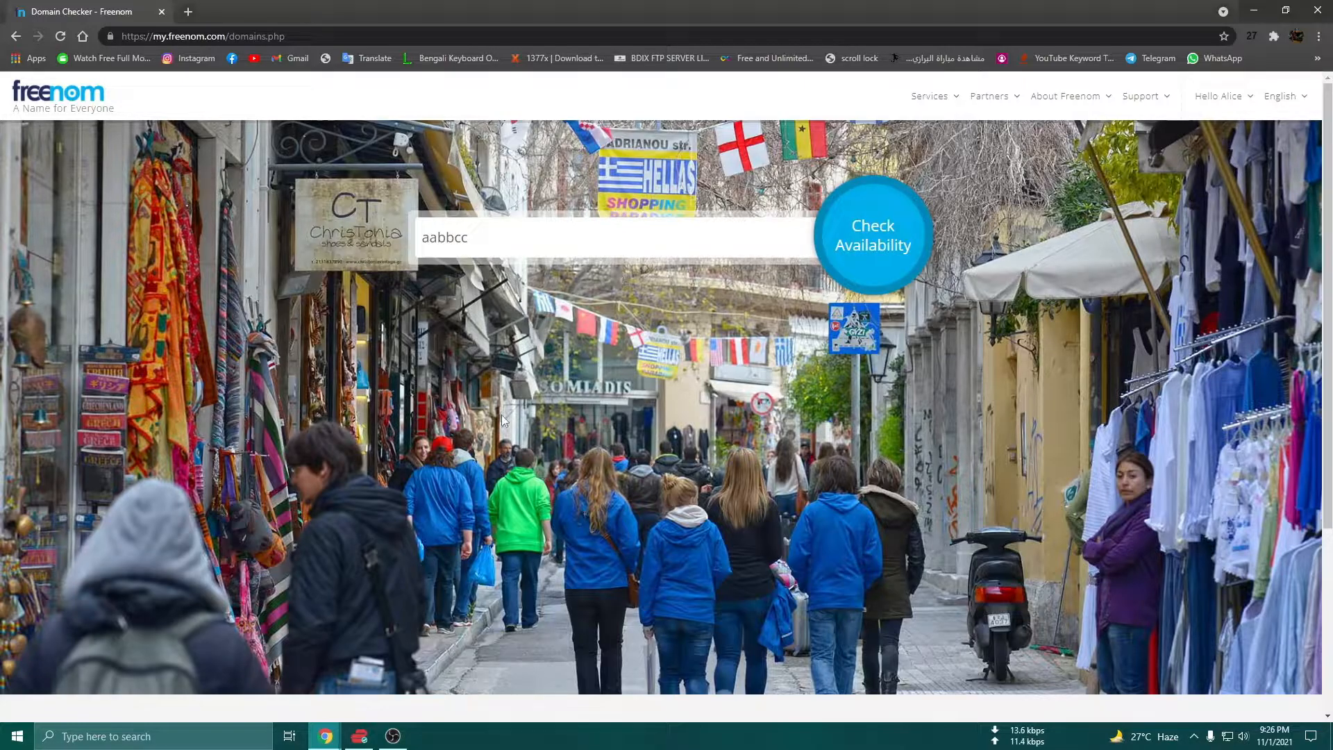
{"action": "left_click", "coordinate": [872, 235]}
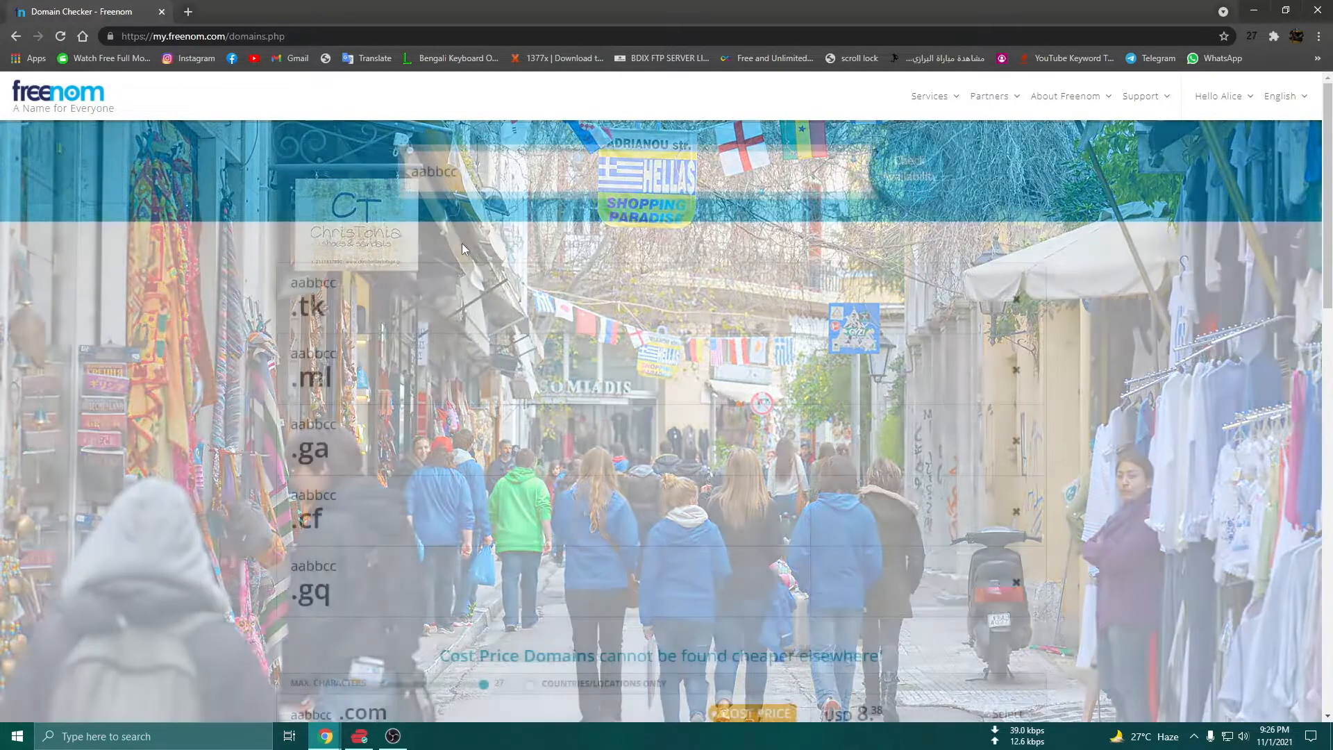
{"action": "scroll", "scroll_direction": "down", "scroll_amount": 3}
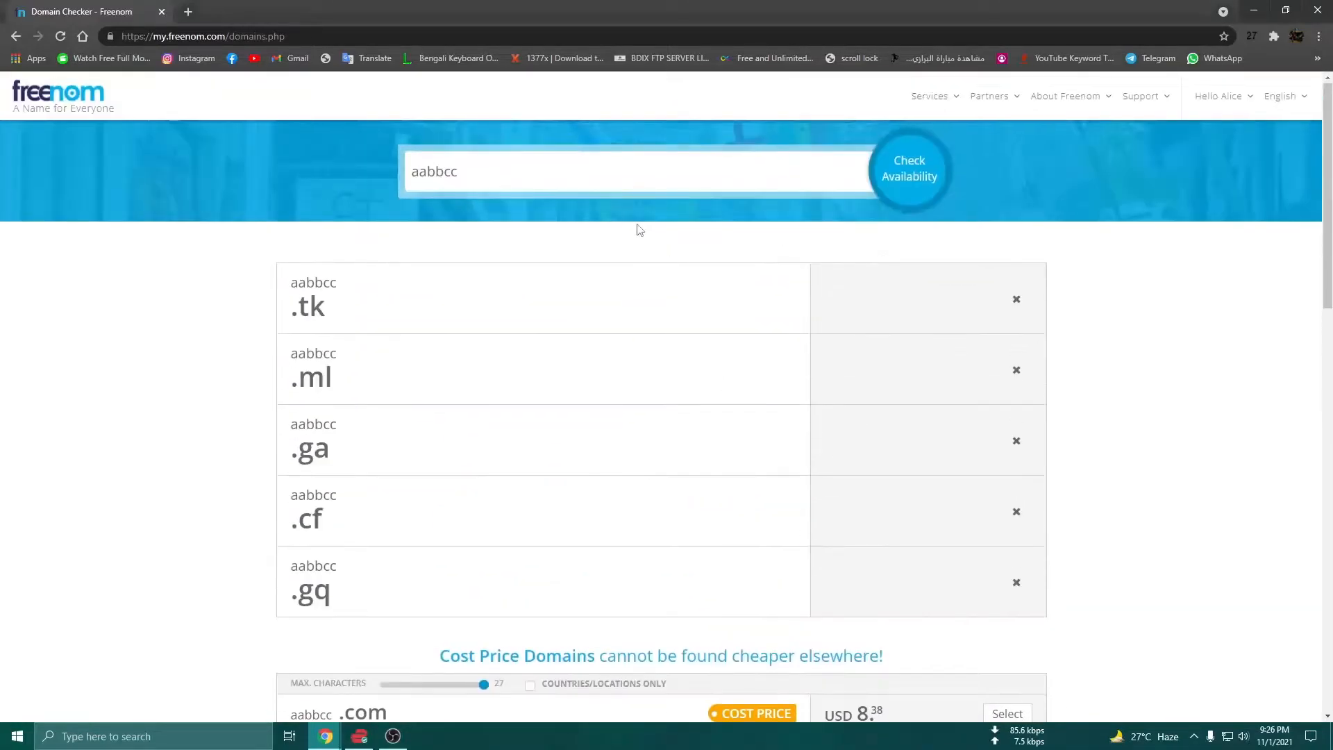
{"action": "double_click", "coordinate": [434, 172]}
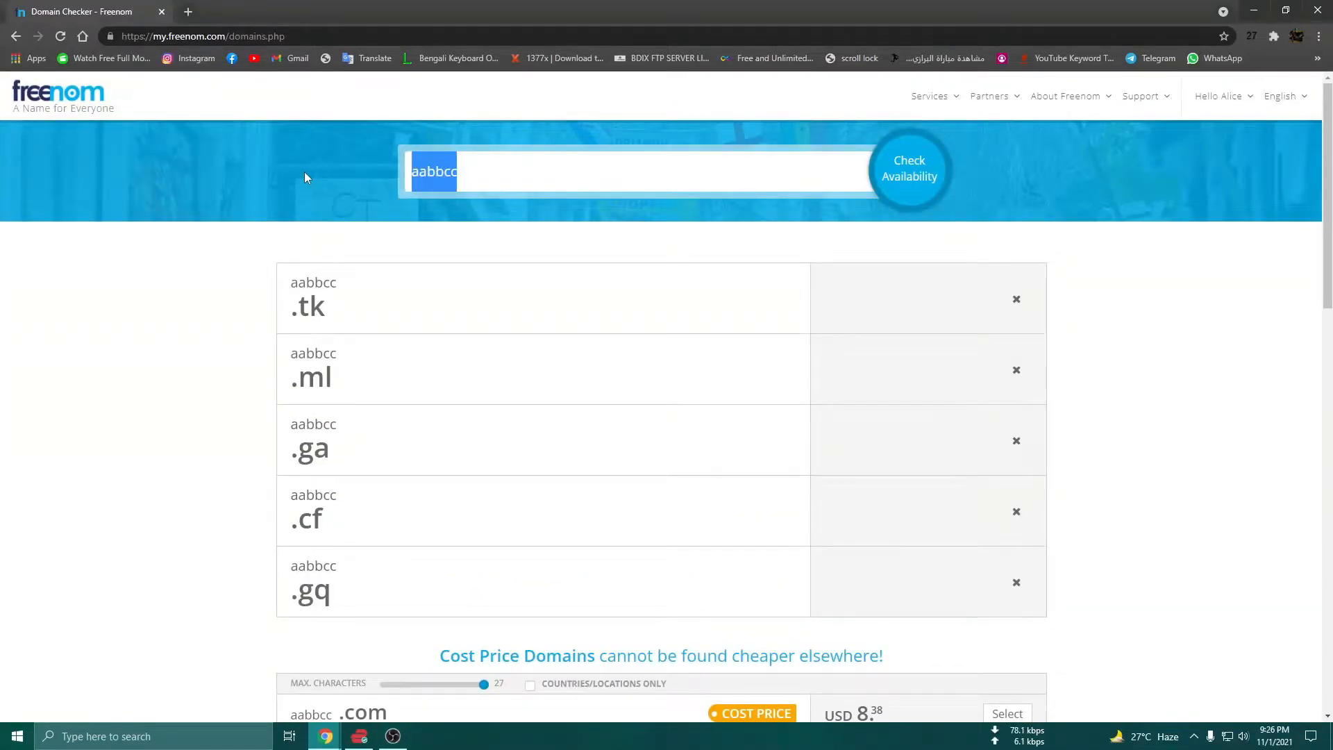
Check availability for akibzero, showing .tk, .ml, .ga, .cf and .gq free at USD 0.00
{"action": "type", "text": "akibzero"}
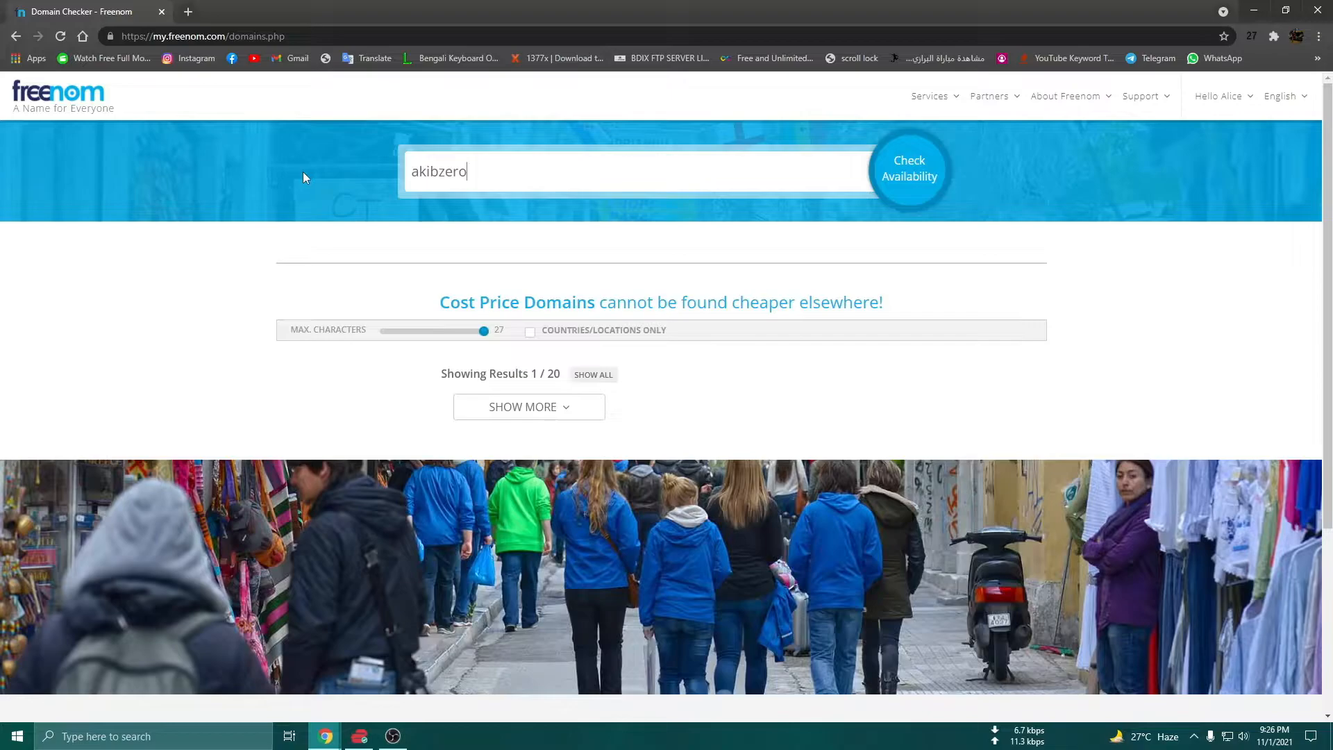
{"action": "mouse_move", "coordinate": [1072, 402]}
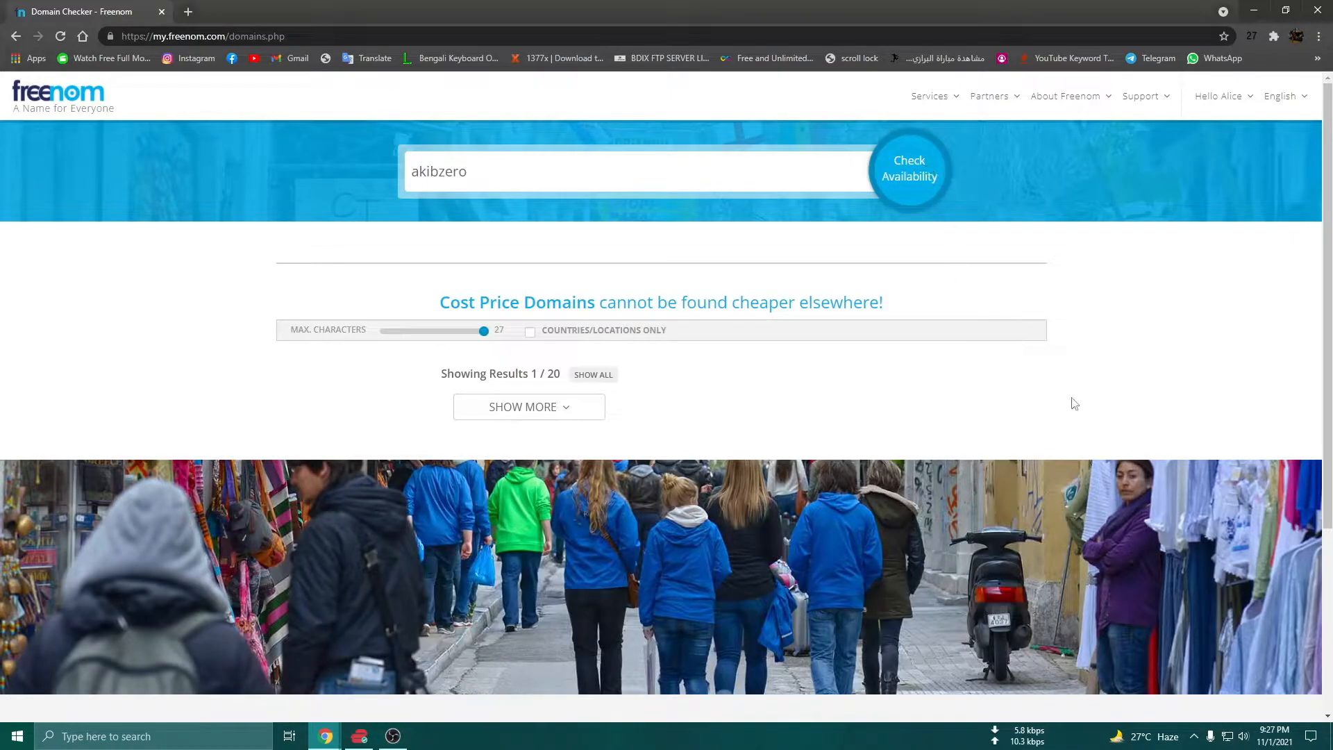
{"action": "mouse_move", "coordinate": [787, 296]}
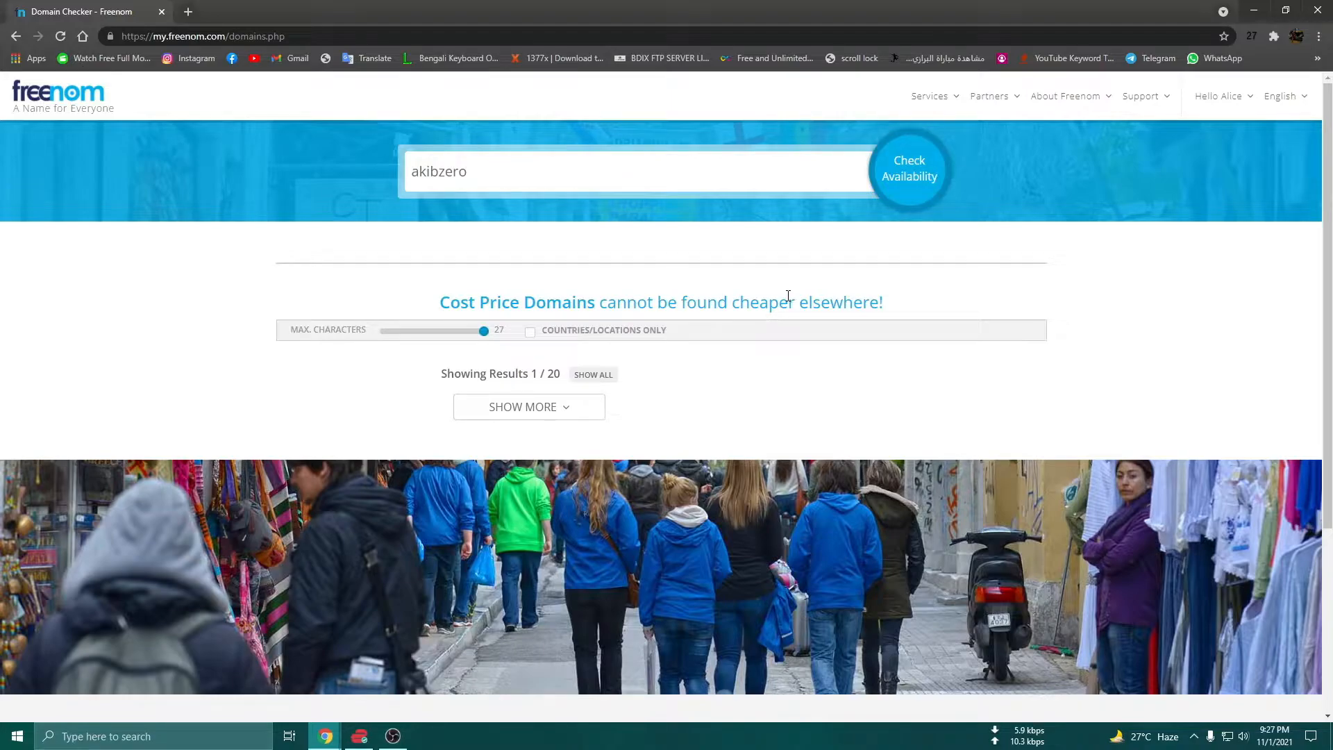
{"action": "mouse_move", "coordinate": [864, 269]}
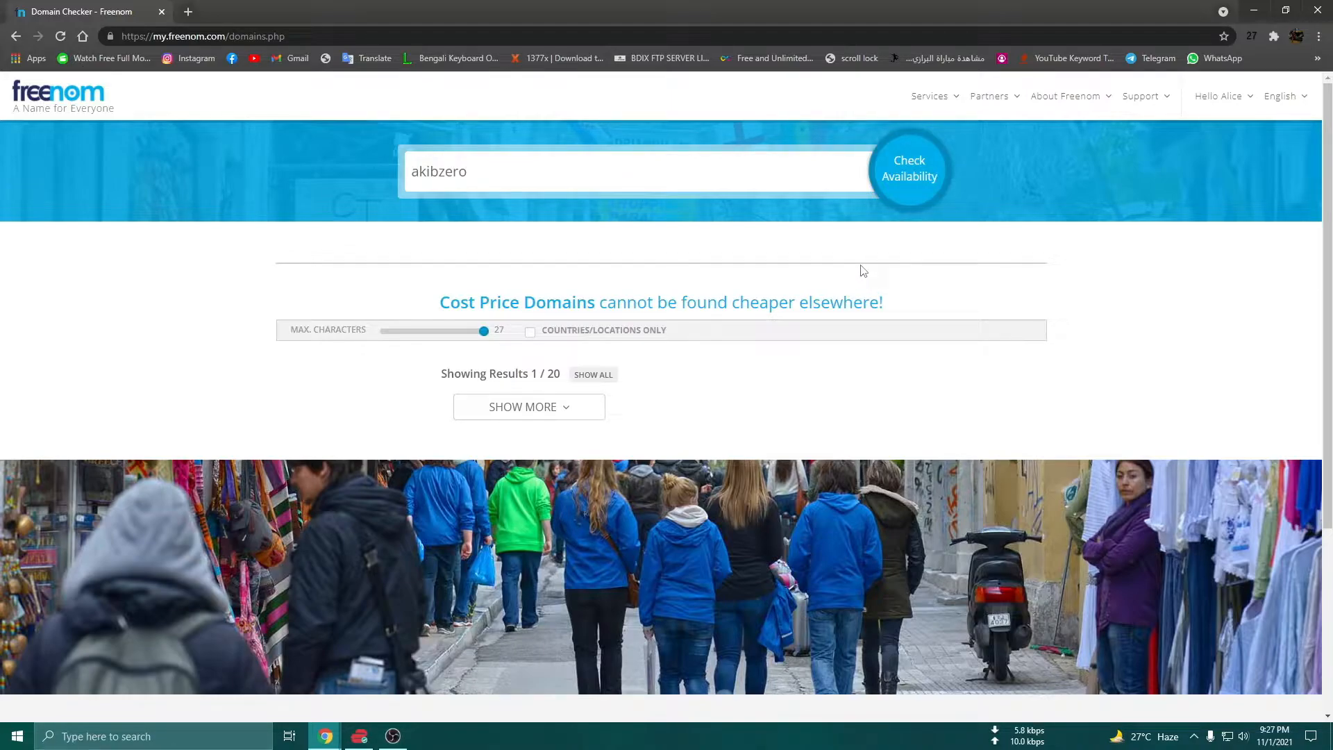
{"action": "mouse_move", "coordinate": [655, 264]}
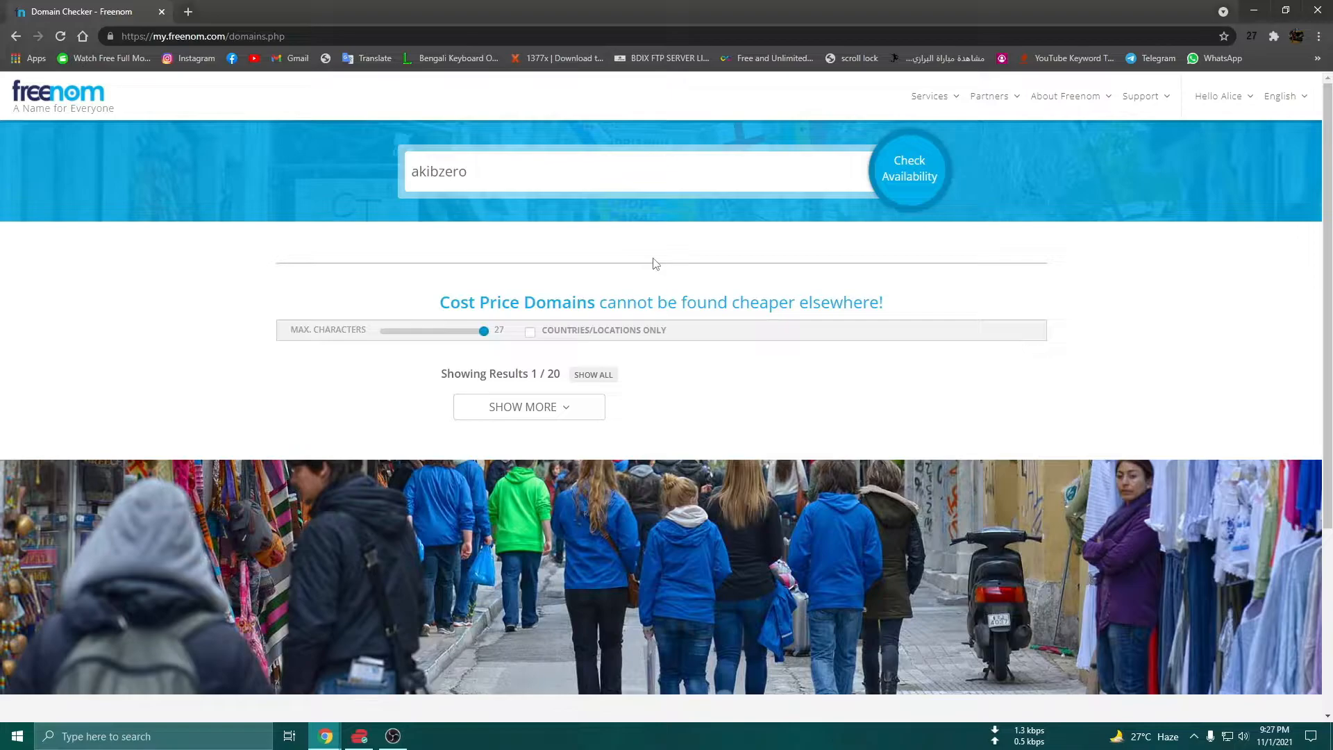
{"action": "mouse_move", "coordinate": [855, 272]}
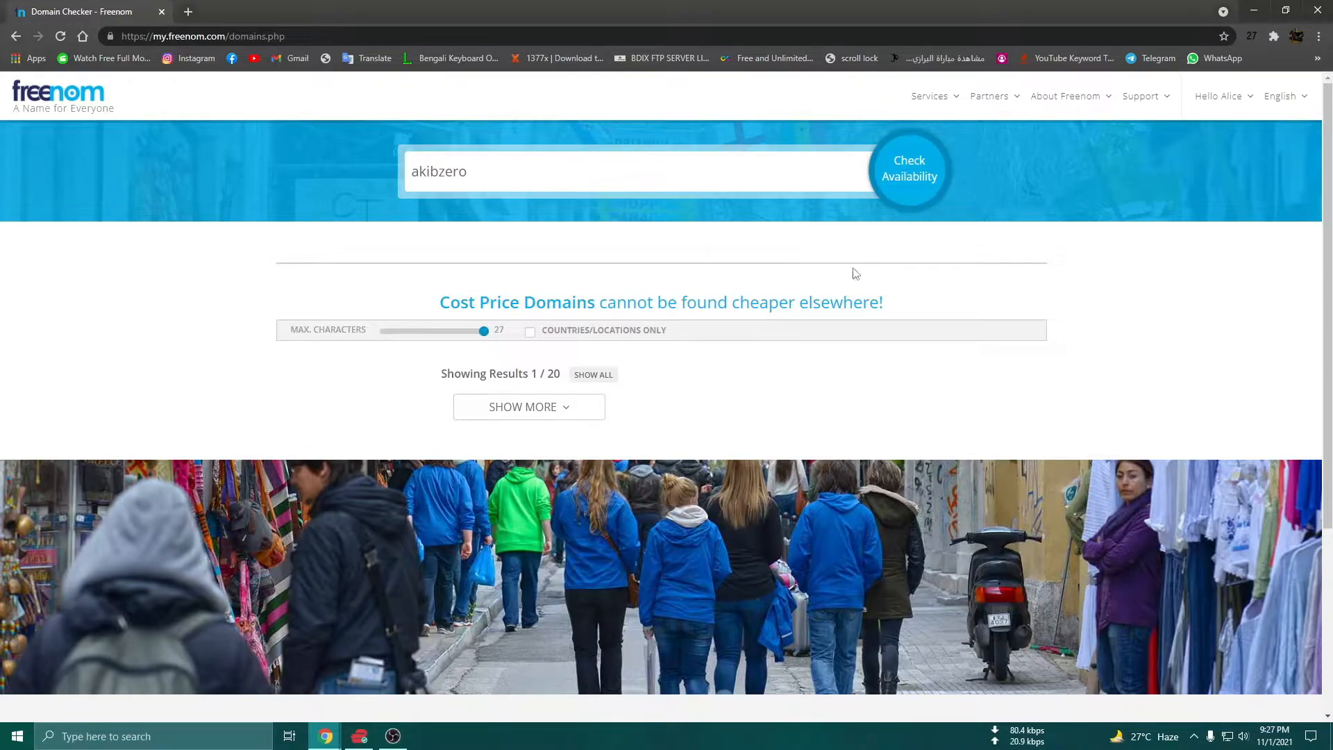
{"action": "left_click", "coordinate": [908, 168]}
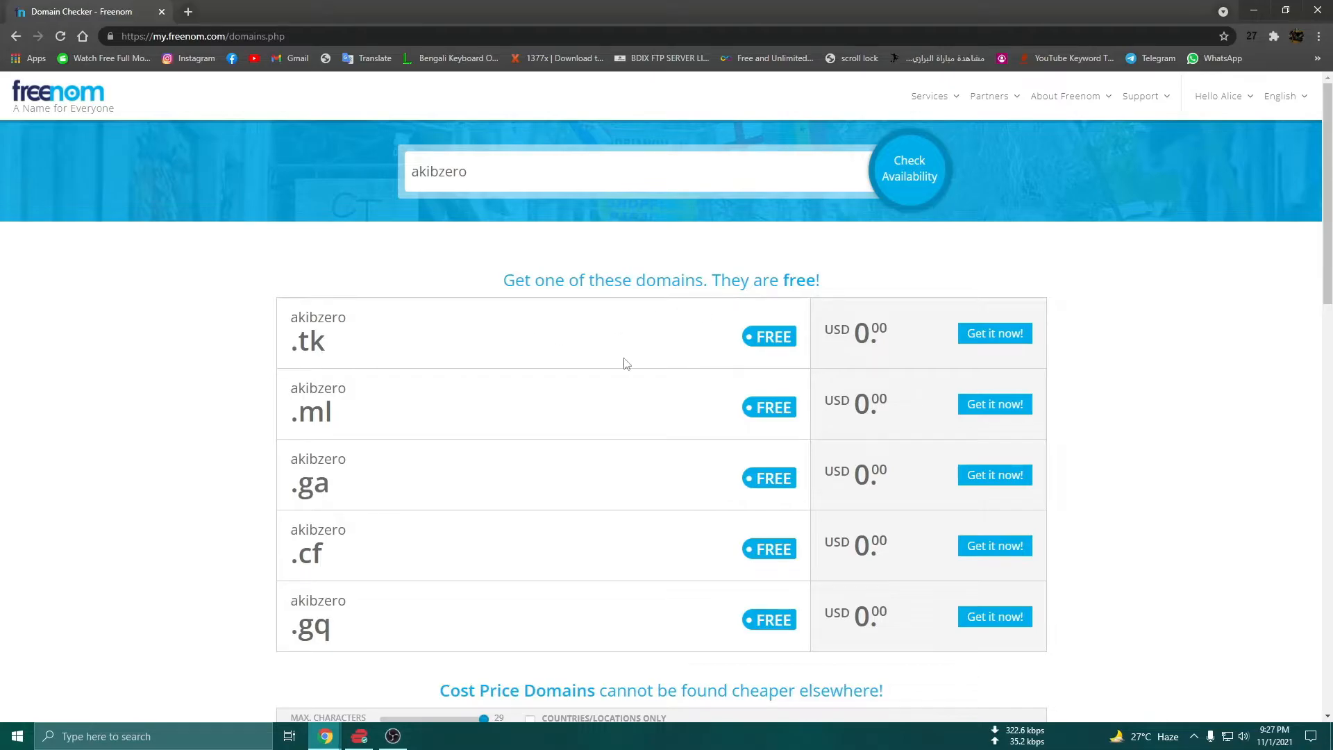
Claim akibzero.tk with 'Get it now!' and proceed to the shopping cart checkout
{"action": "scroll", "scroll_direction": "down", "scroll_amount": 3}
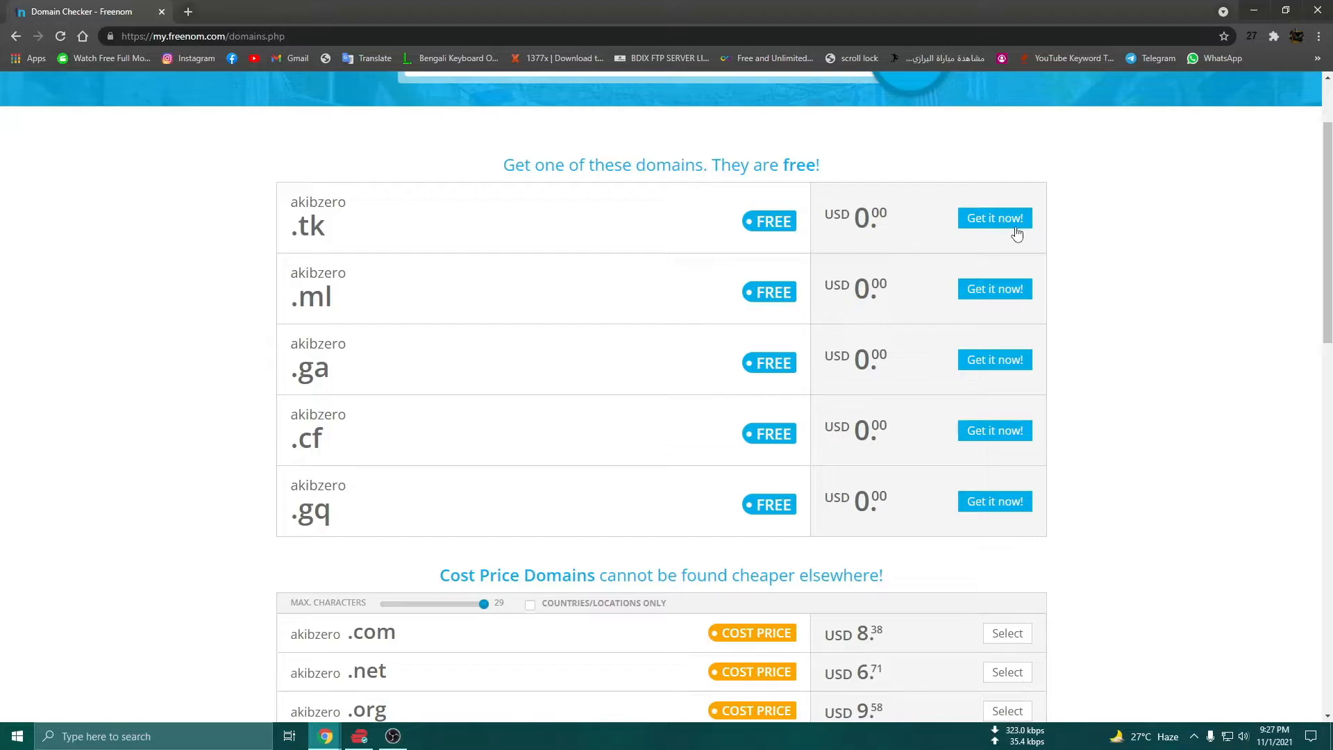
{"action": "scroll", "scroll_direction": "up", "scroll_amount": 3}
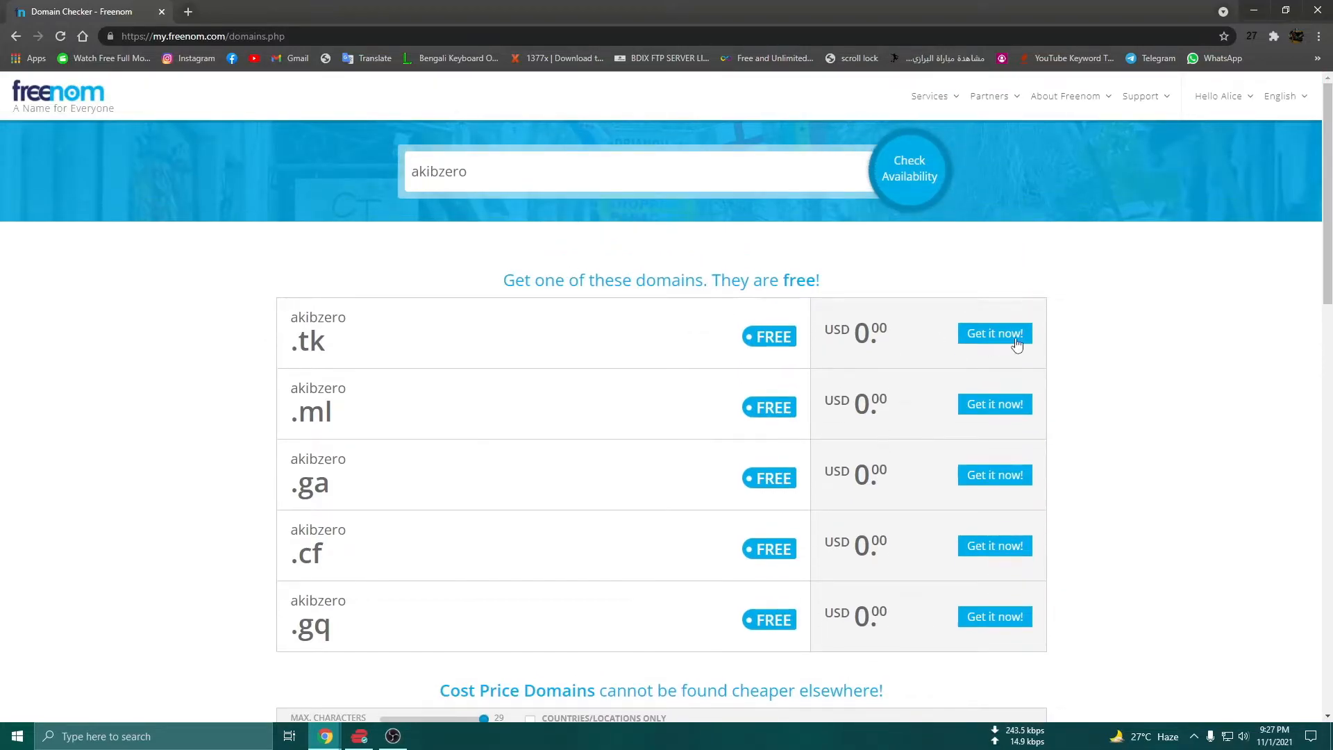
{"action": "left_click", "coordinate": [995, 334]}
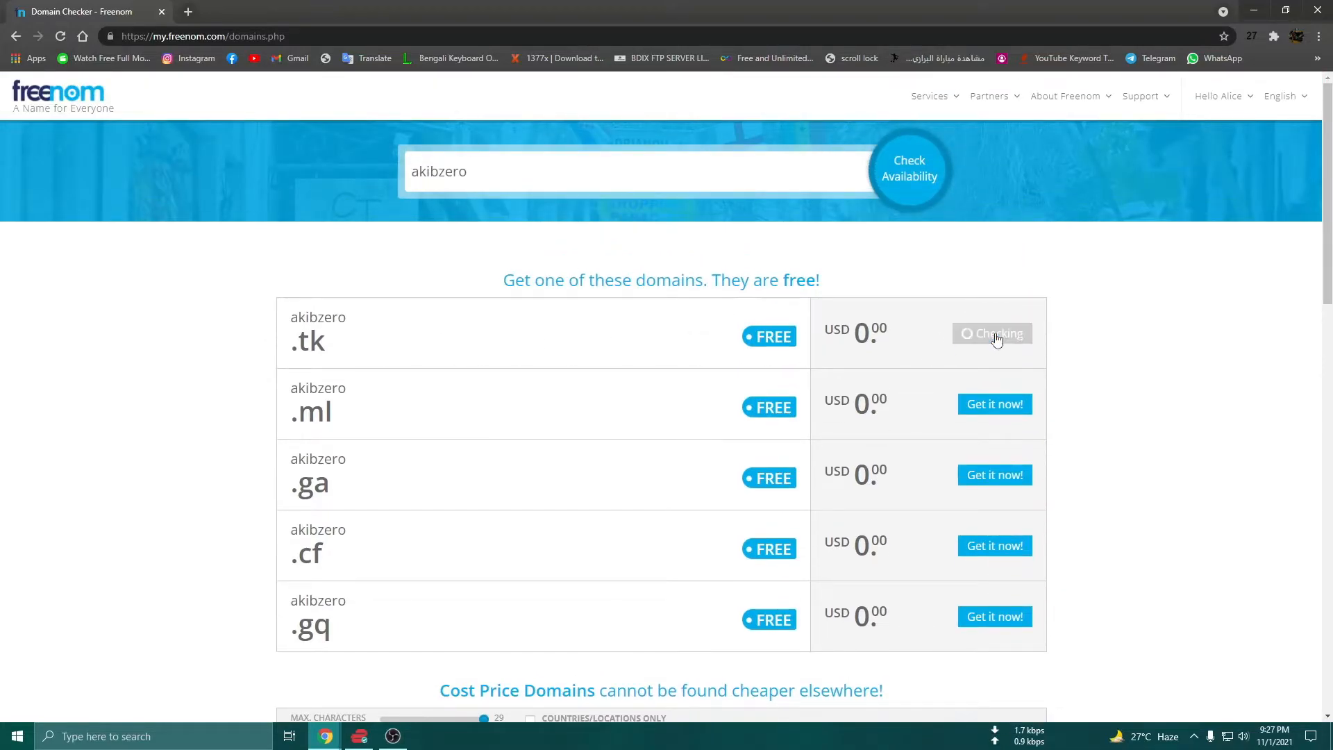
{"action": "left_click", "coordinate": [994, 333]}
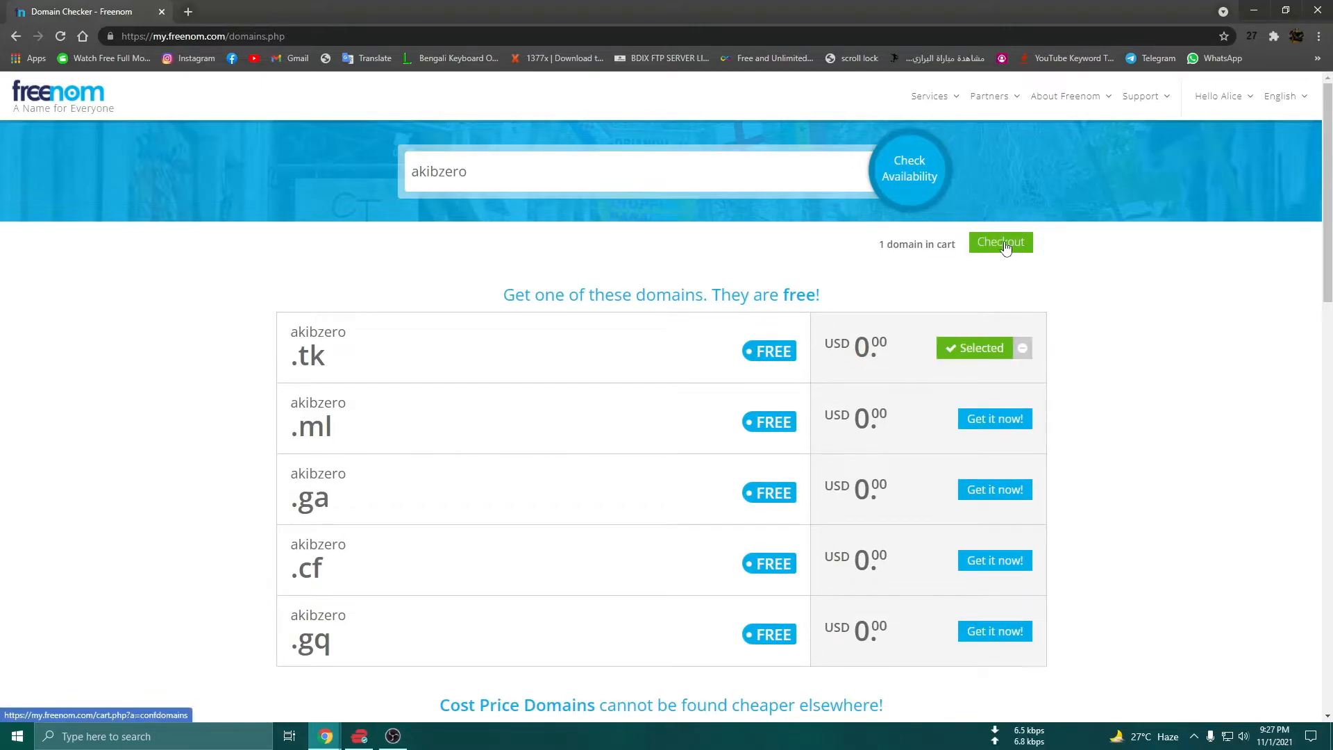
{"action": "left_click", "coordinate": [1000, 242]}
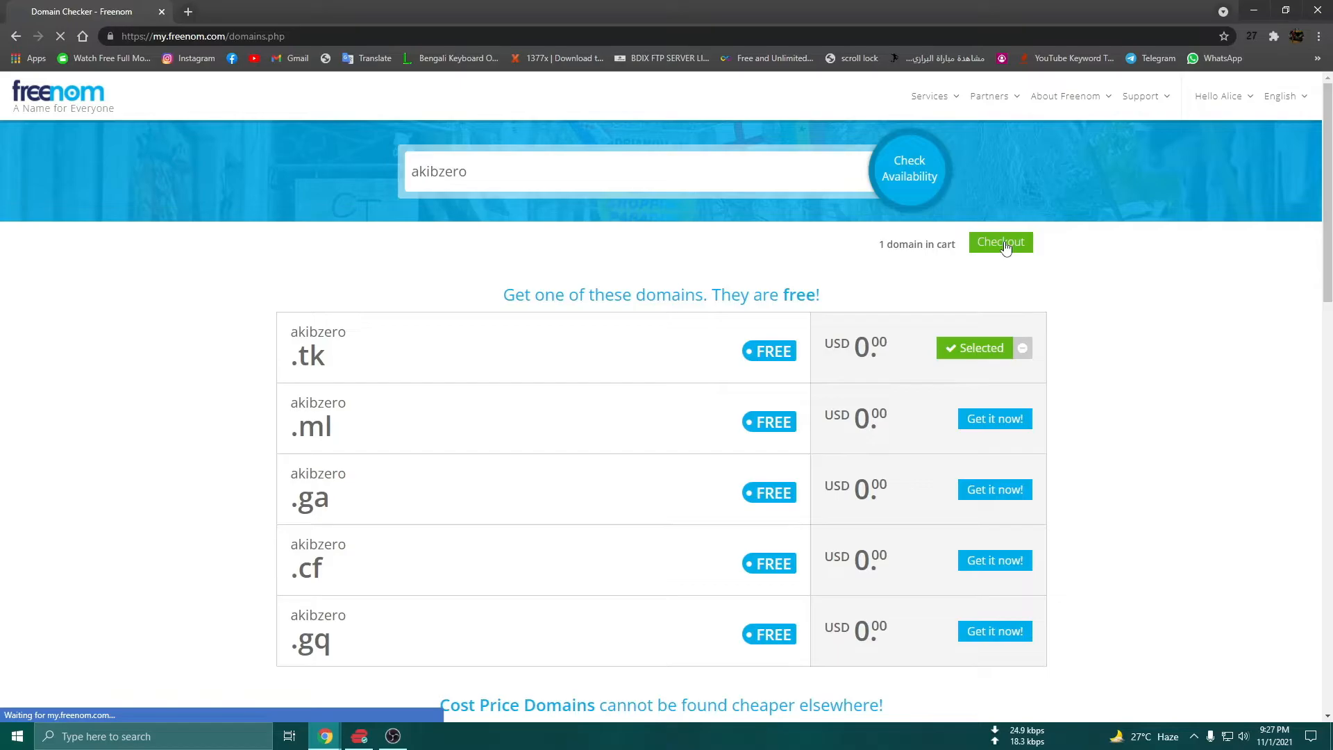
{"action": "left_click", "coordinate": [1000, 242]}
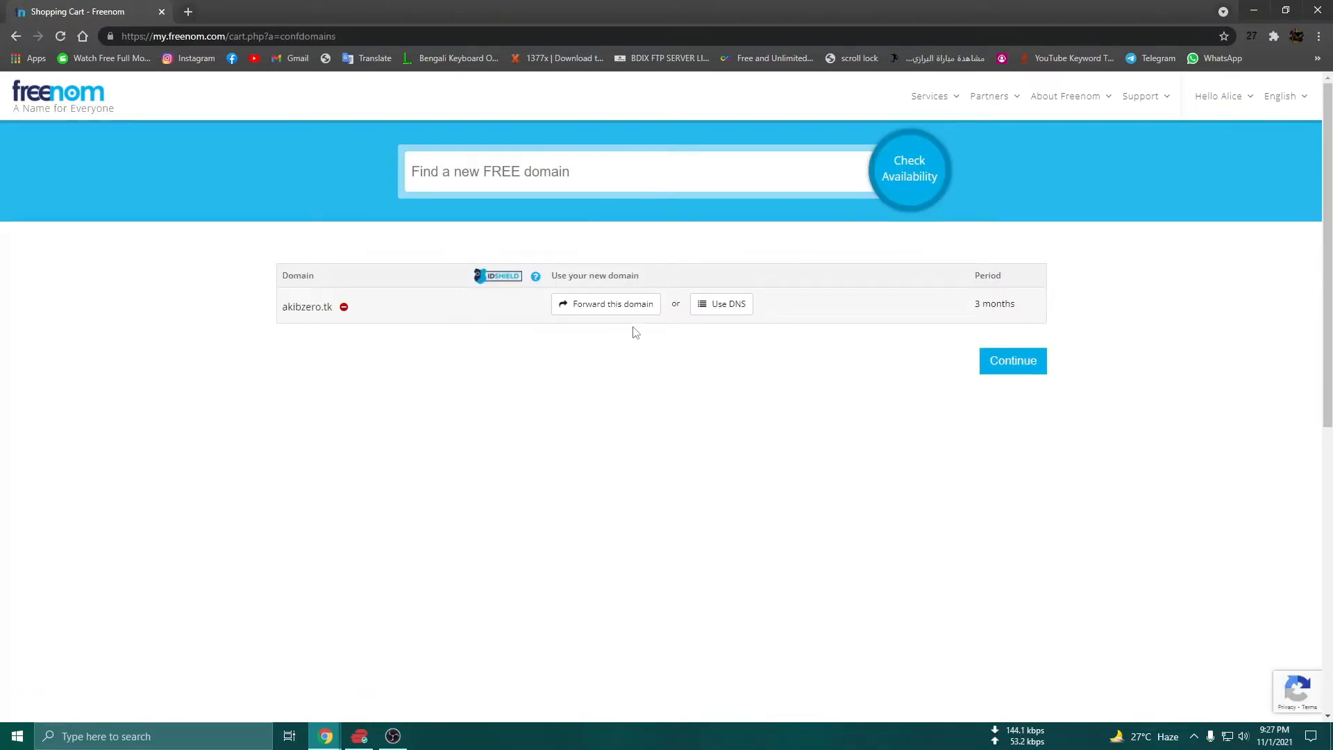
{"action": "mouse_move", "coordinate": [437, 327]}
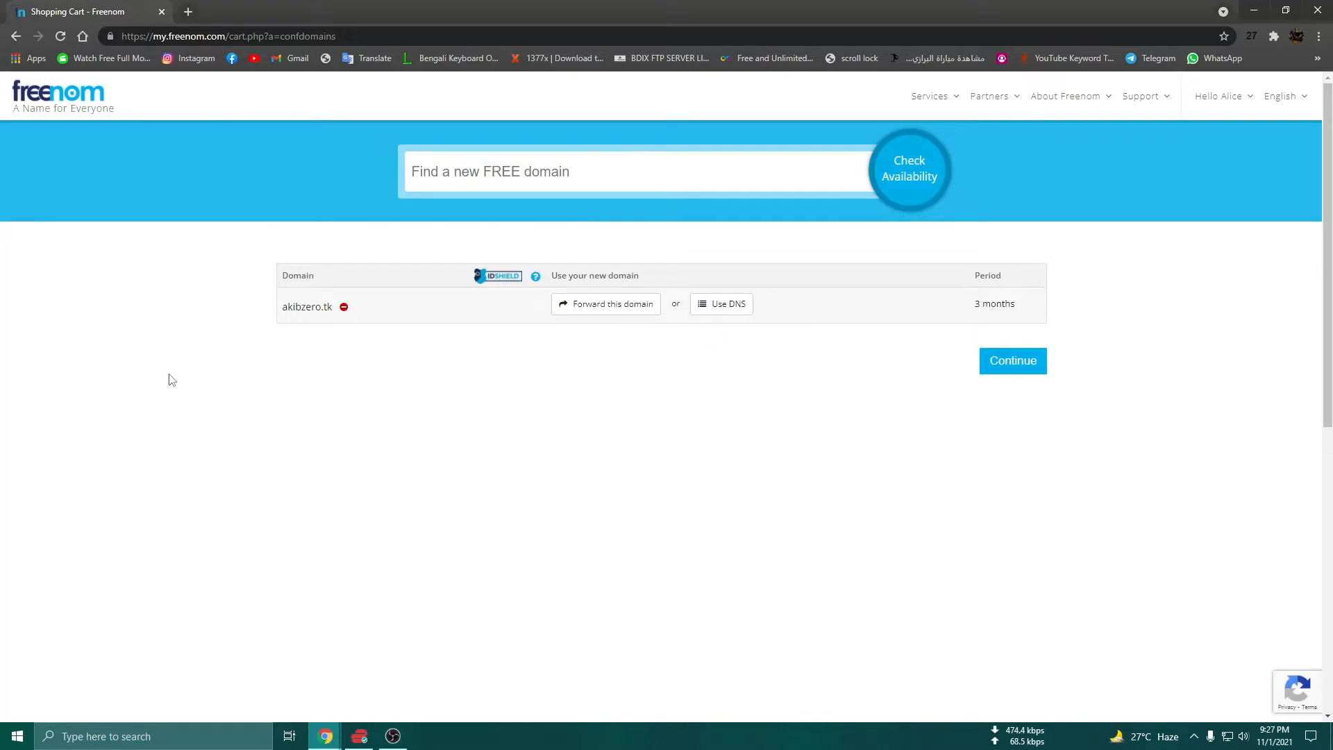
{"action": "mouse_move", "coordinate": [351, 325]}
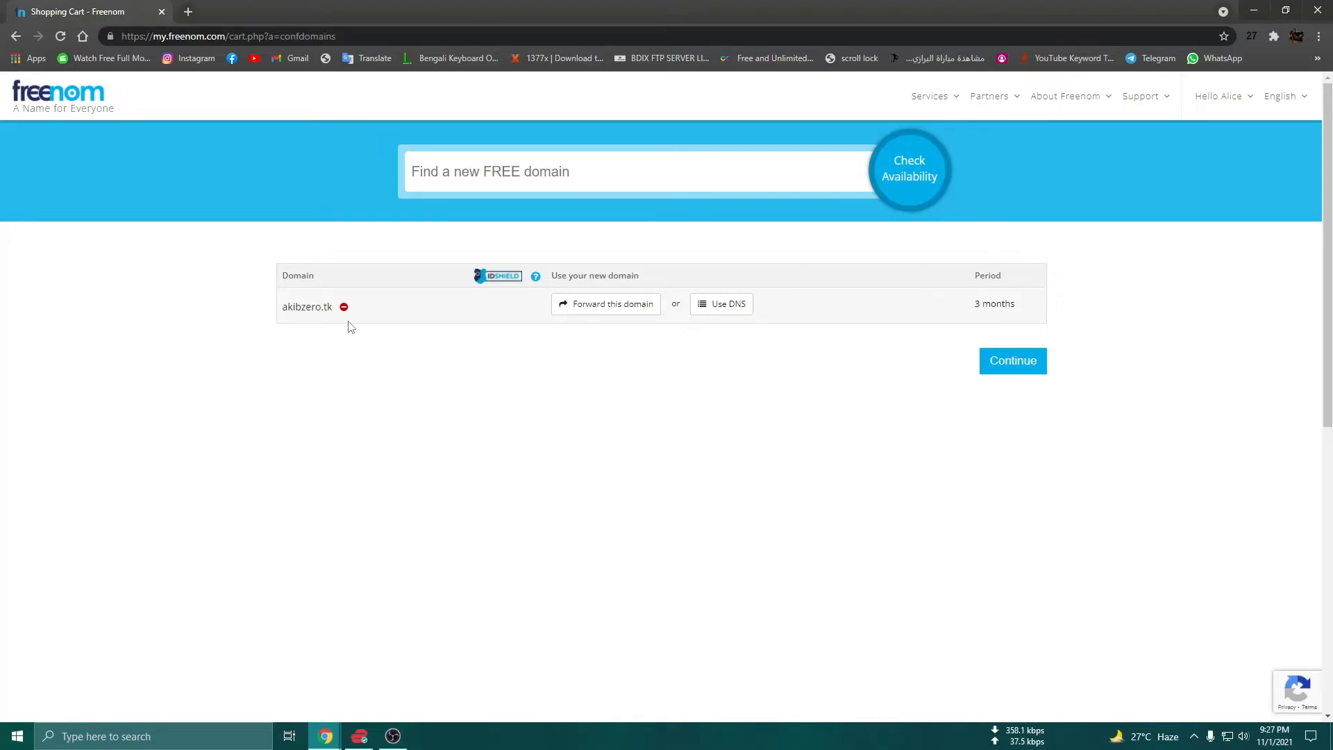
{"action": "mouse_move", "coordinate": [331, 332]}
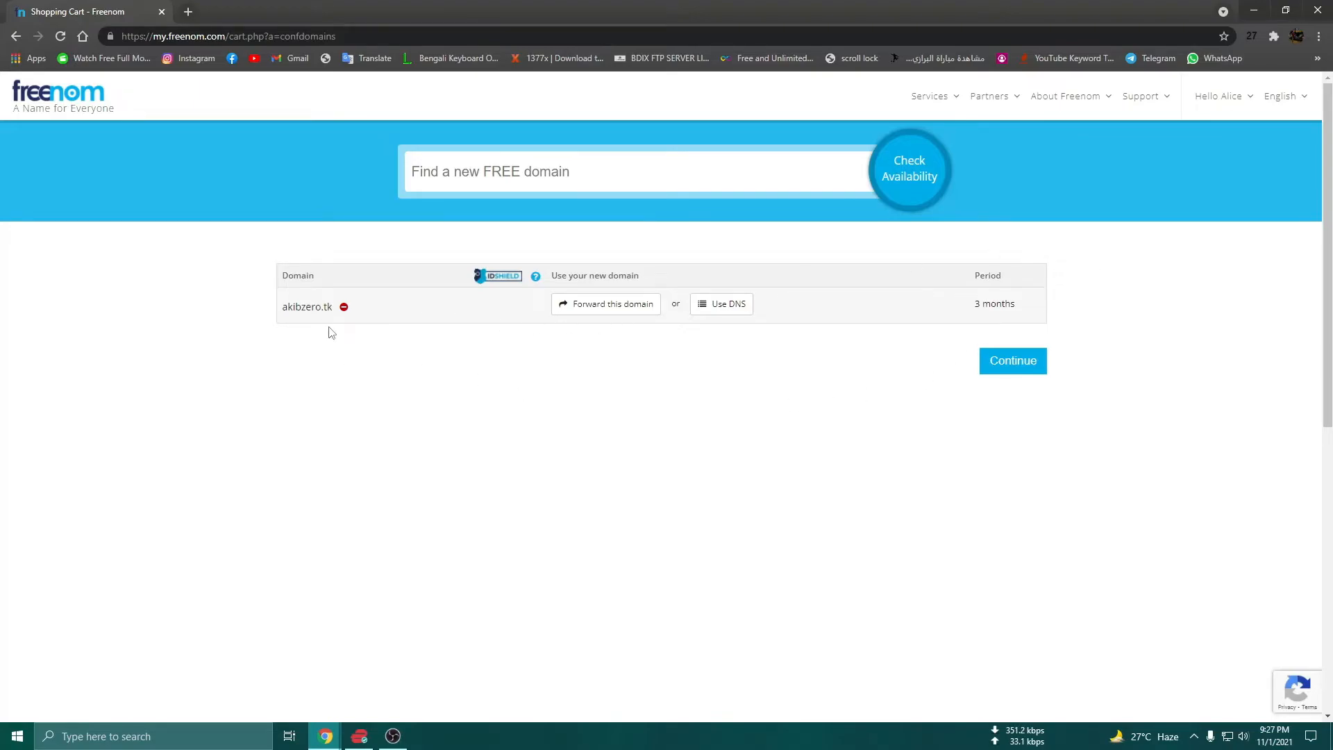